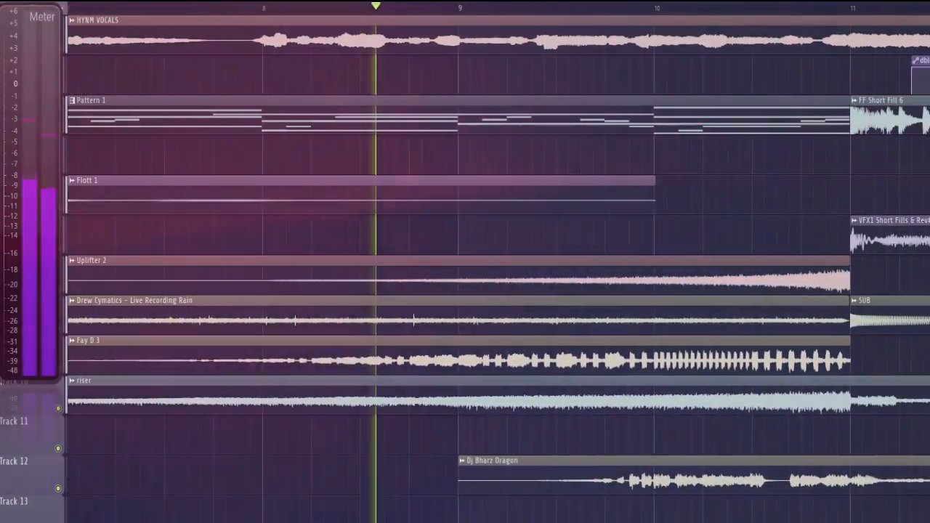
scroll("right", 3)
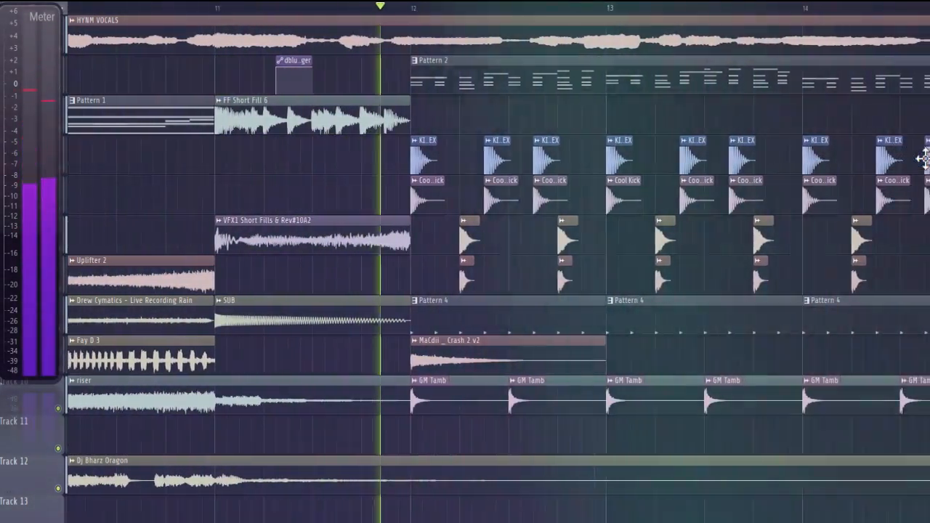
scroll("right", 3)
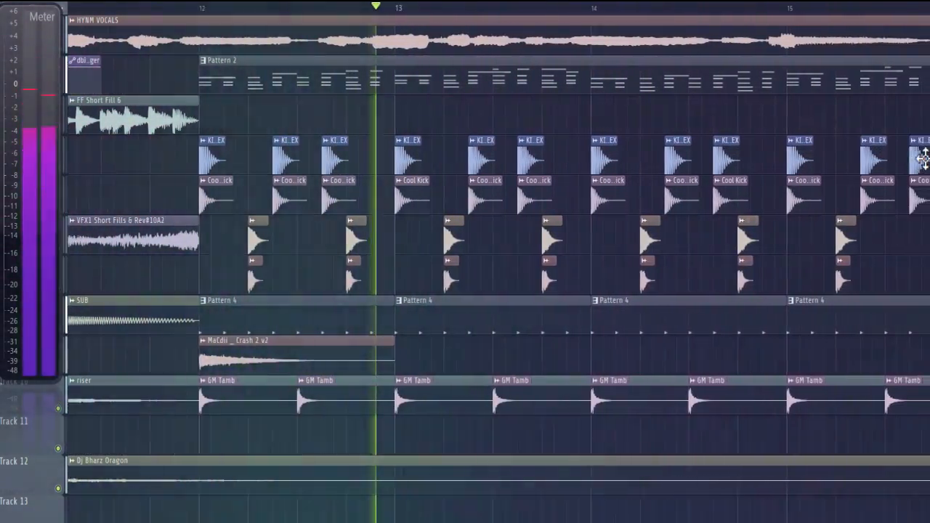
scroll("right", 3)
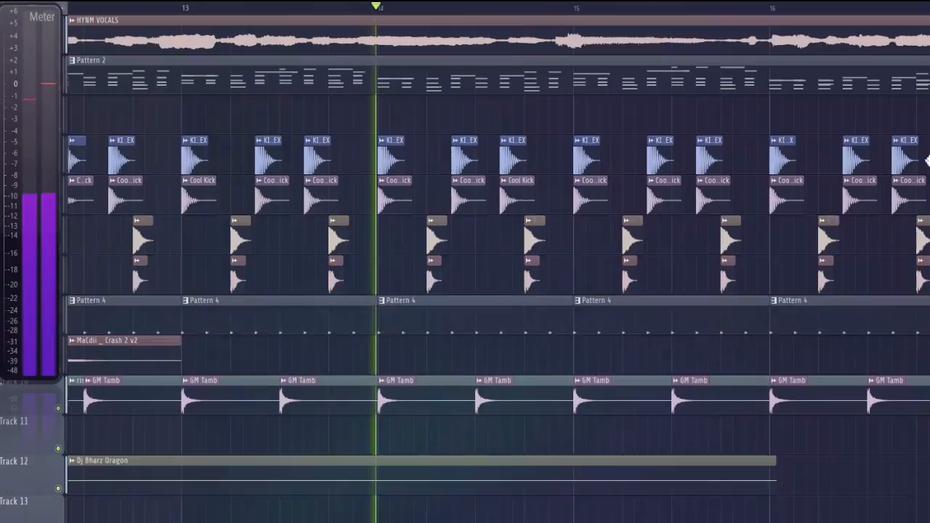
scroll("right", 3)
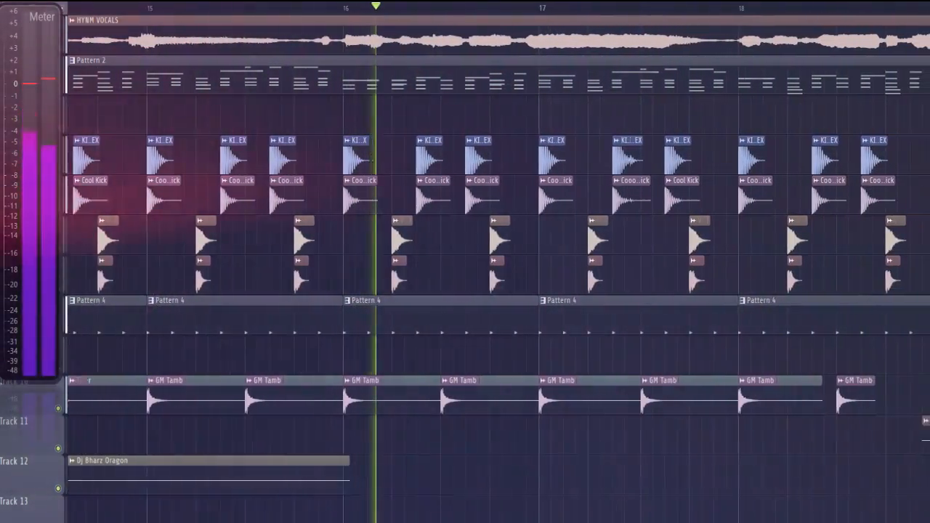
scroll("right", 3)
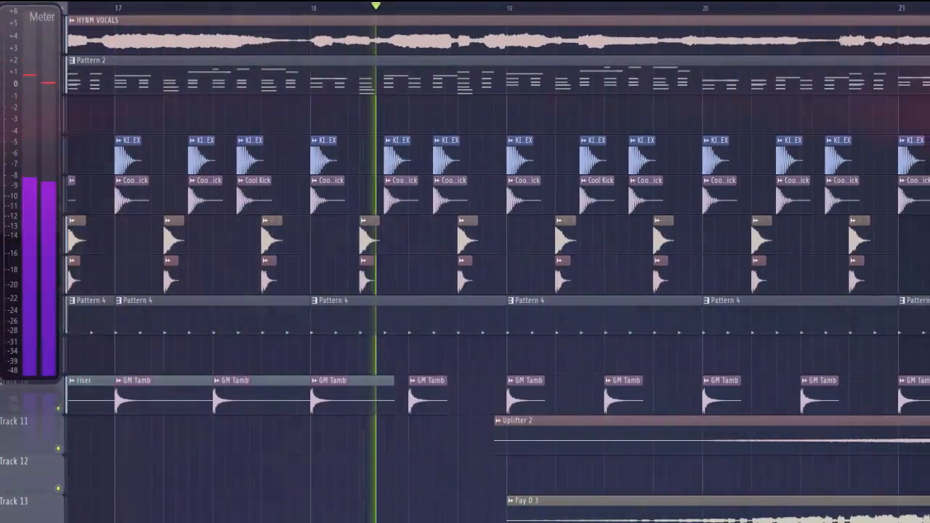
scroll("right", 3)
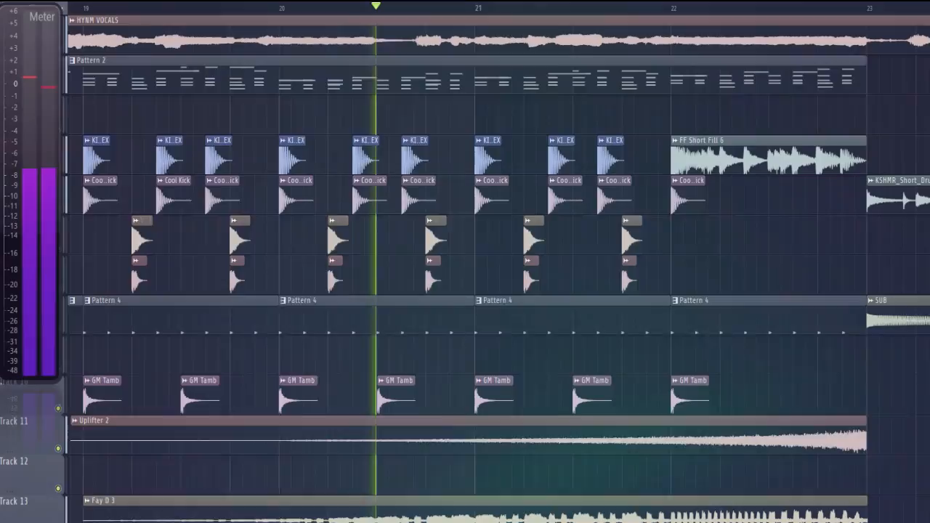
scroll("right", 3)
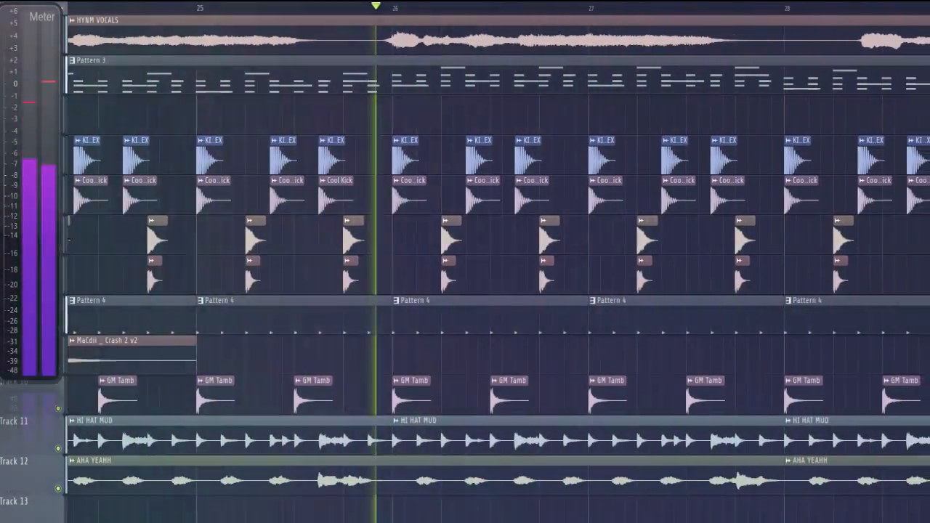
scroll("right", 3)
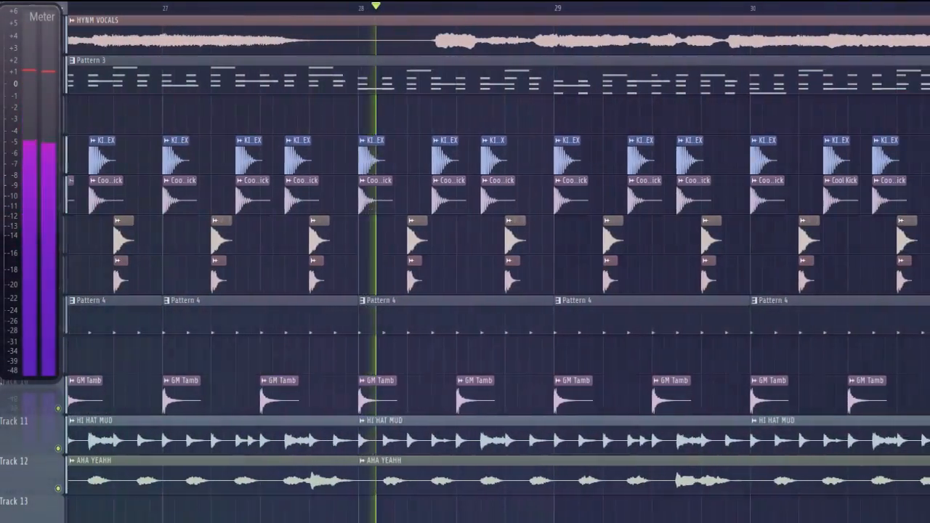
scroll("right", 3)
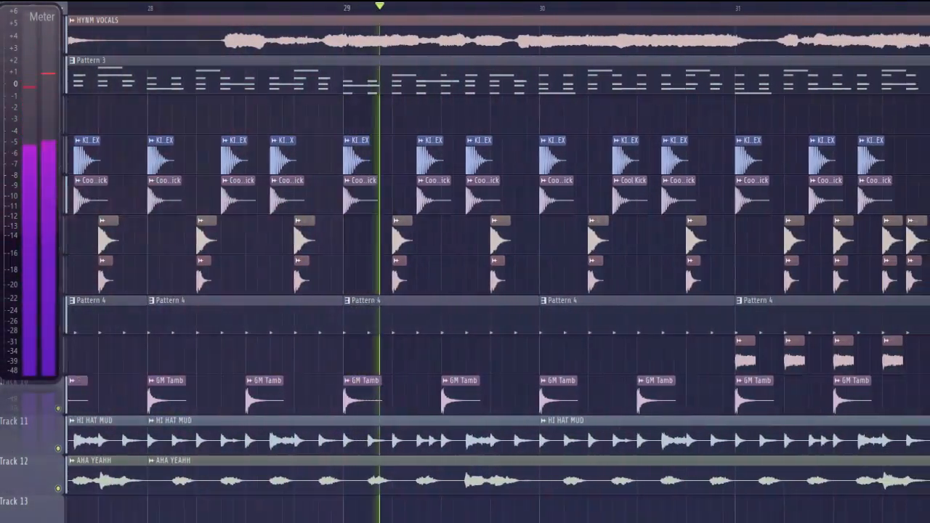
scroll("right", 3)
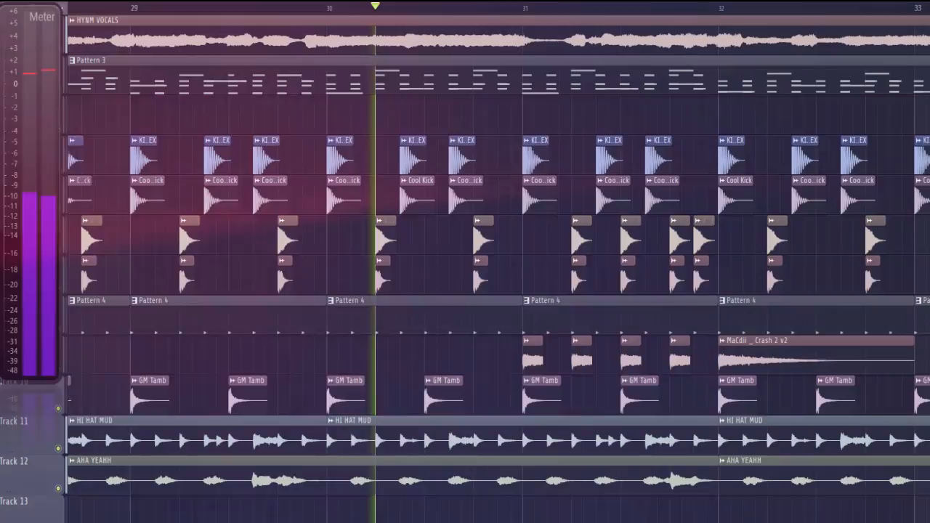
scroll("right", 3)
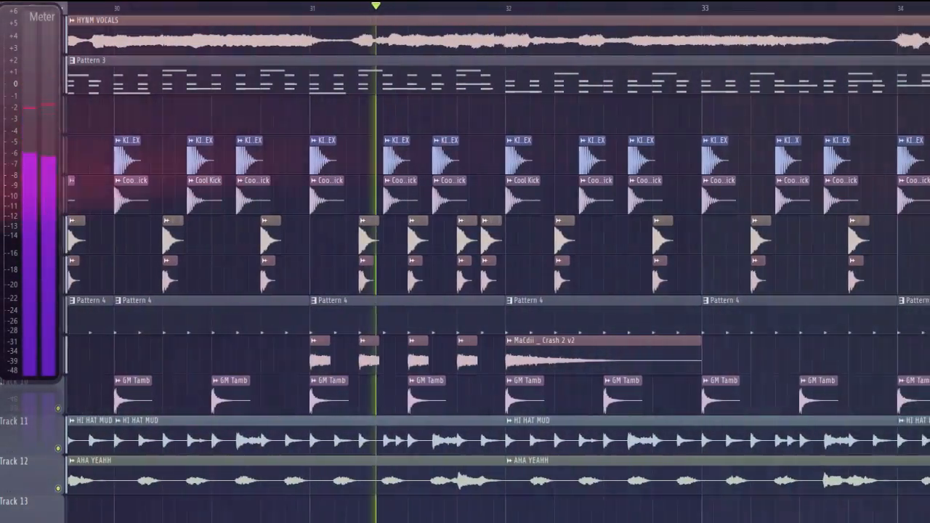
scroll("right", 3)
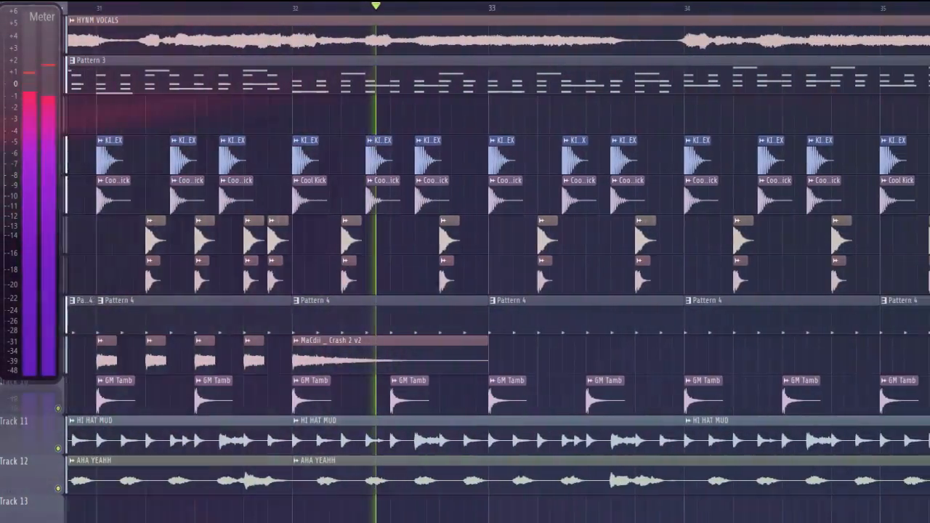
scroll("right", 3)
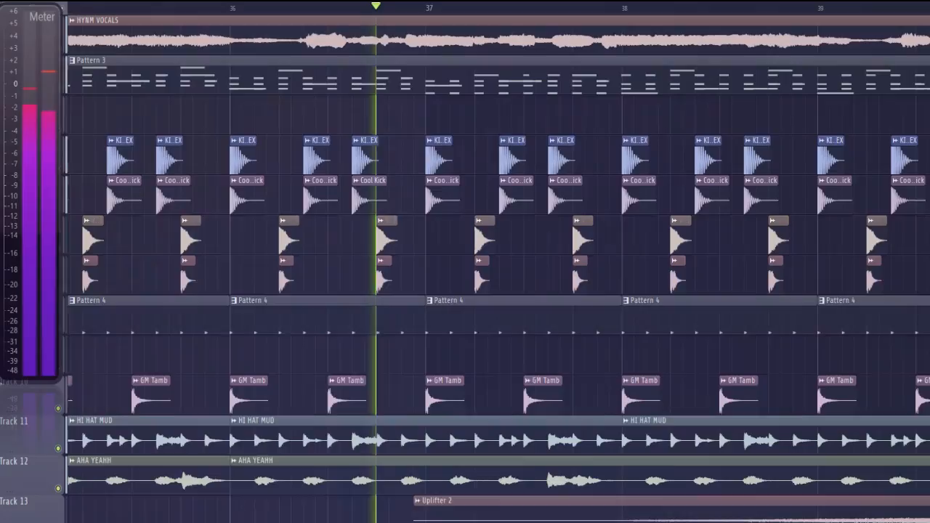
scroll("right", 3)
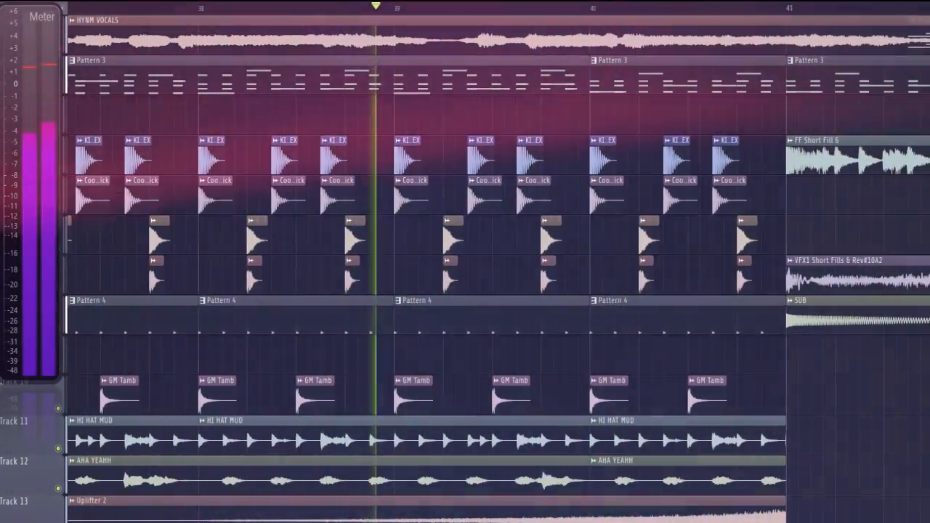
scroll("right", 3)
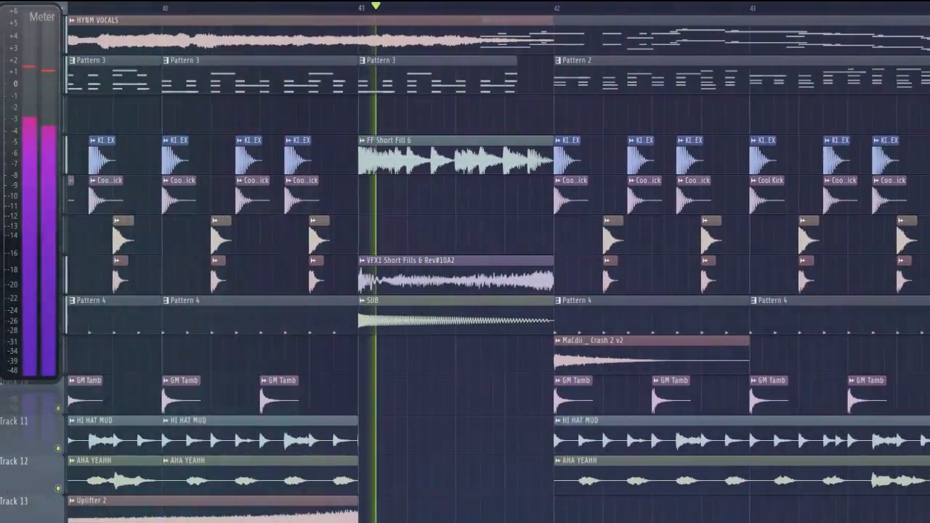
scroll("right", 3)
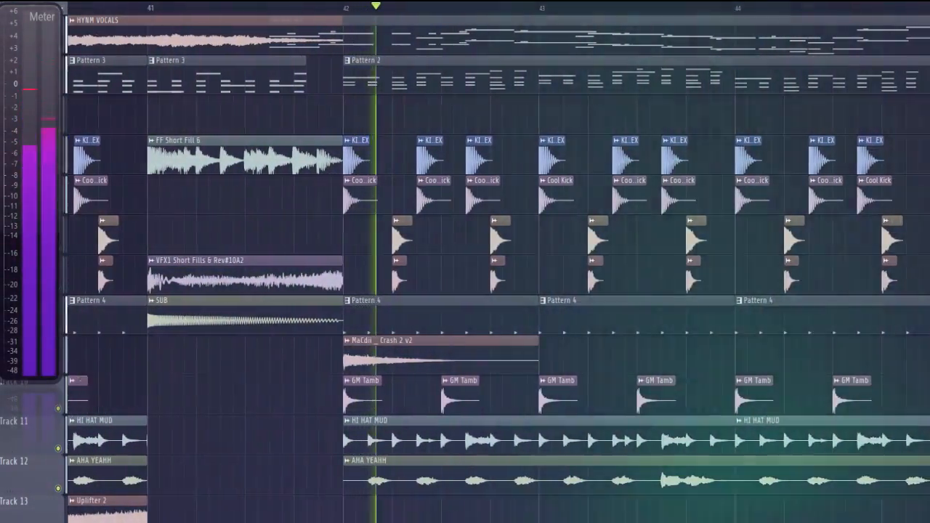
scroll("right", 3)
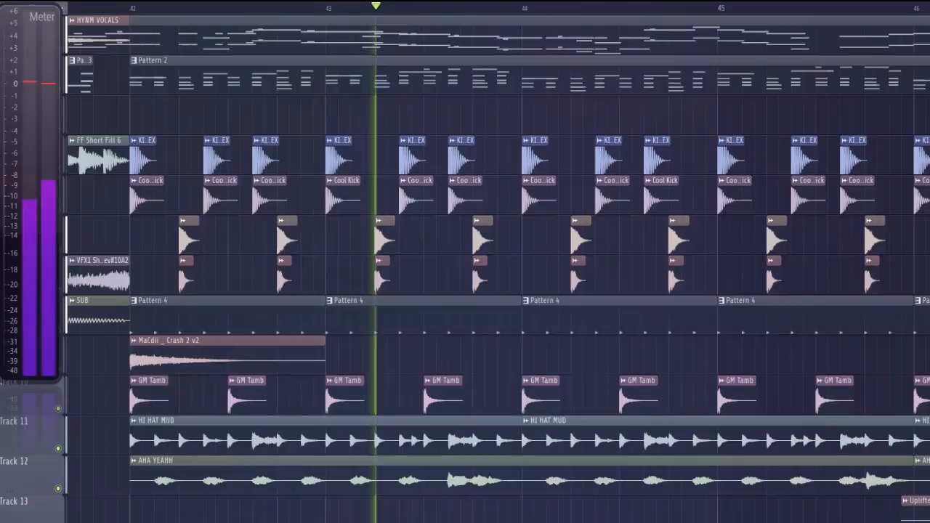
scroll("right", 3)
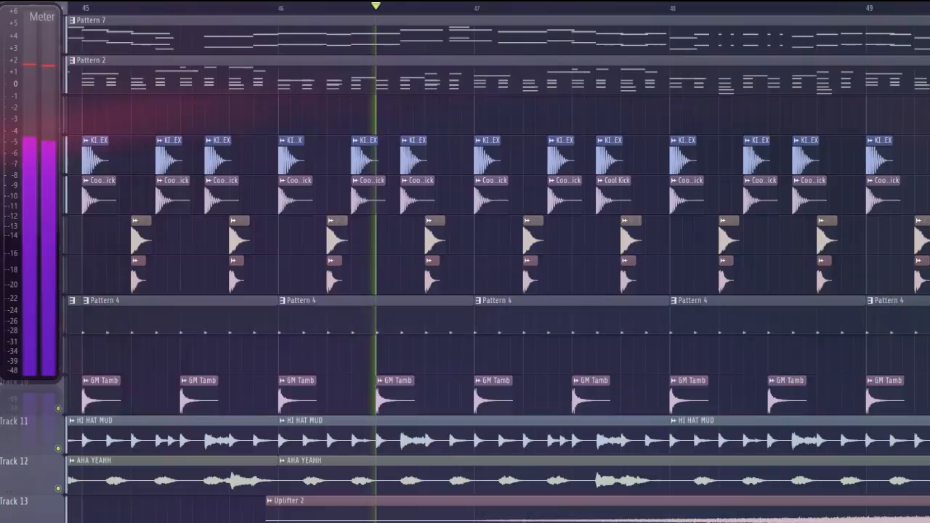
scroll("right", 3)
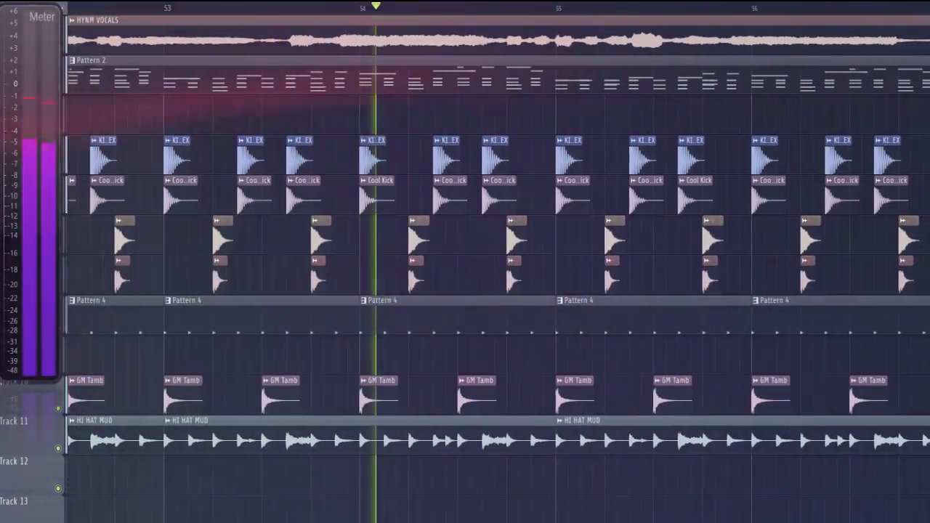
scroll("right", 3)
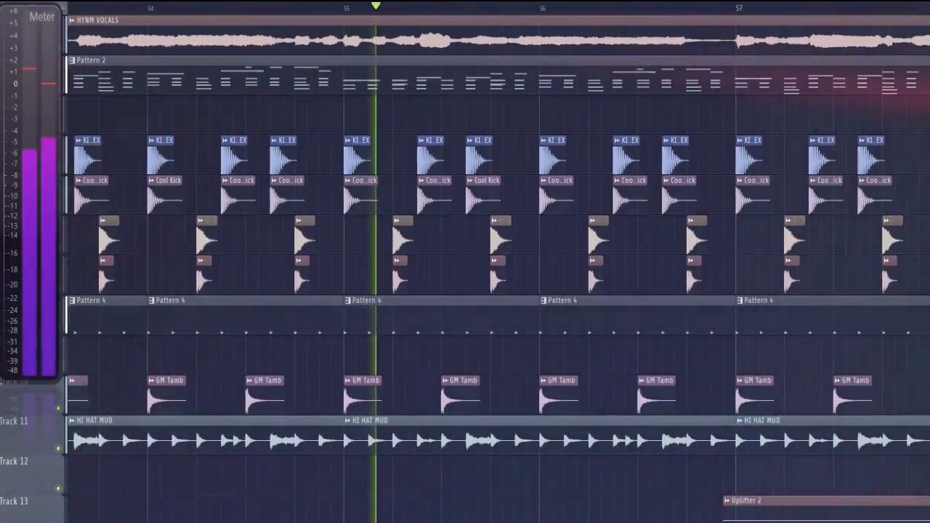
scroll("right", 3)
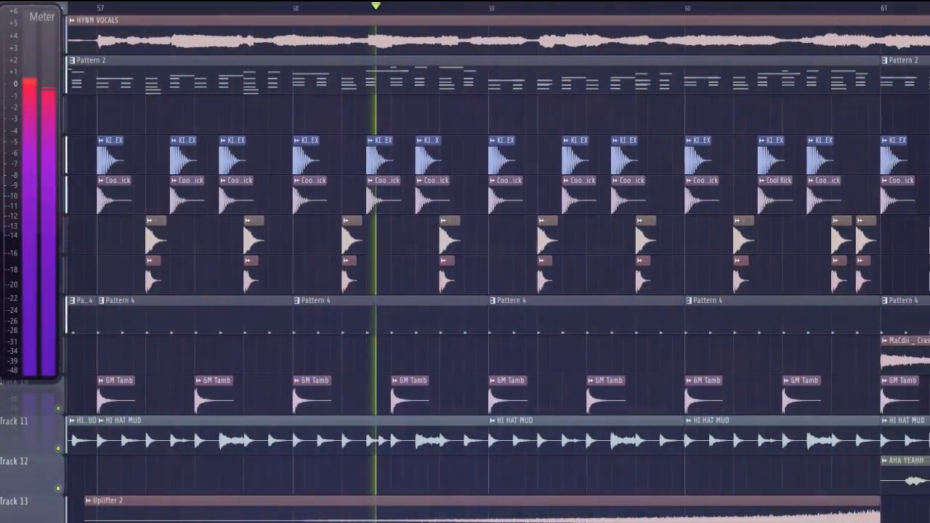
scroll("right", 3)
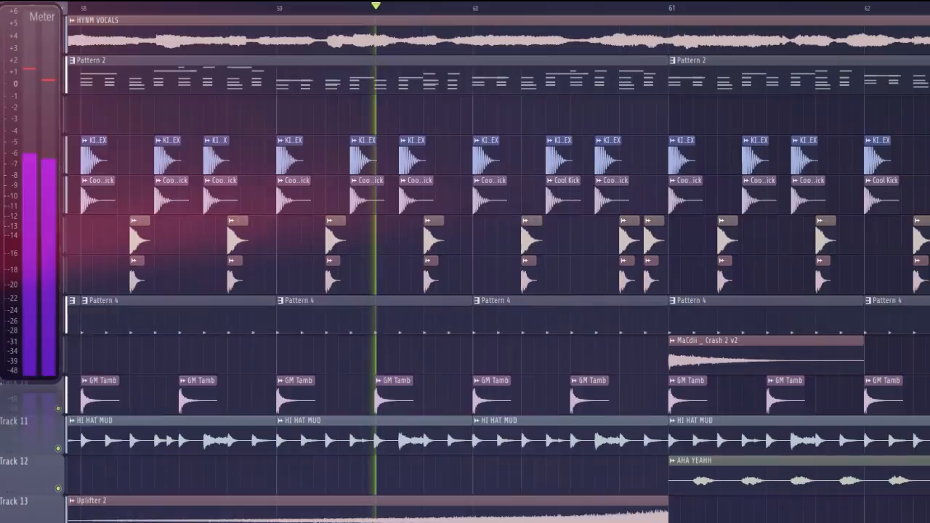
scroll("right", 3)
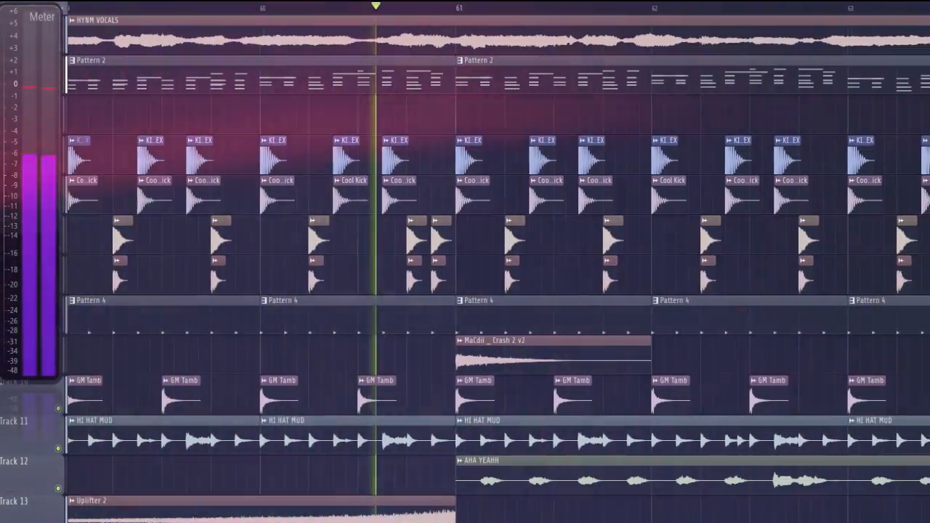
scroll("right", 3)
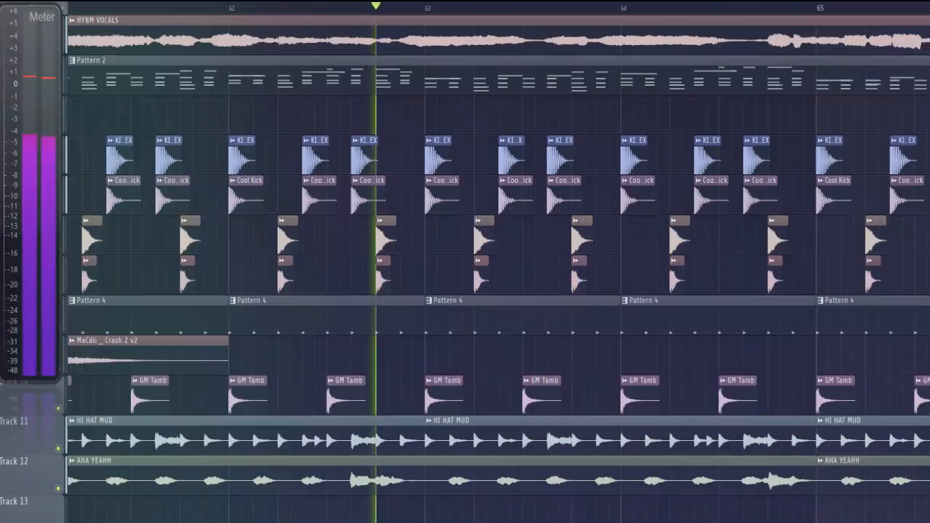
scroll("right", 3)
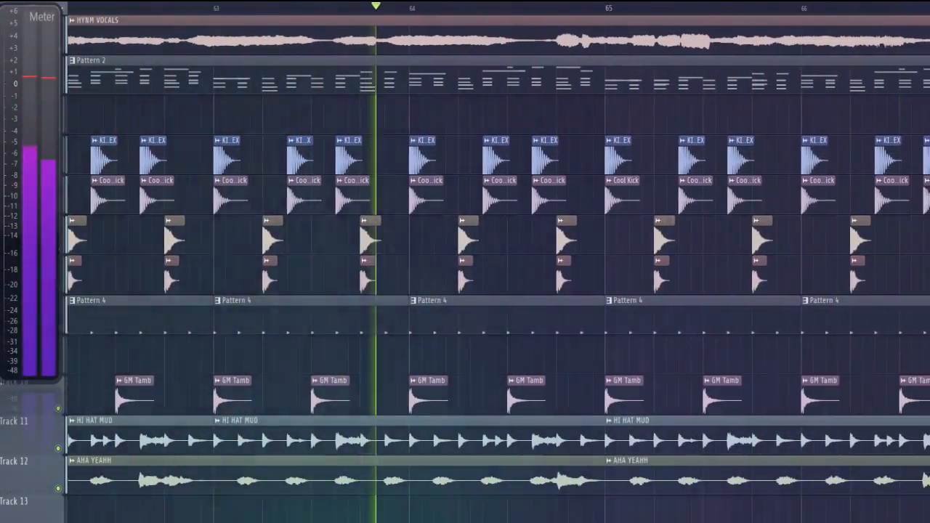
scroll("right", 3)
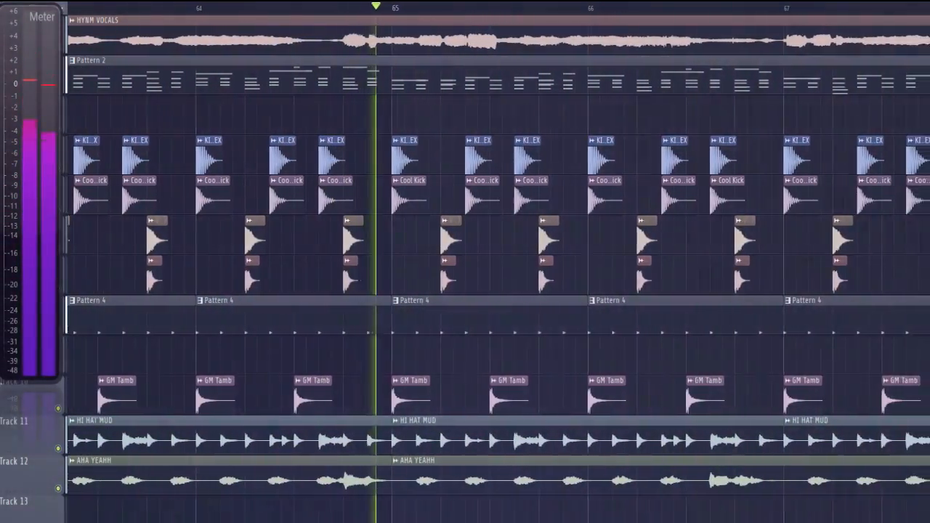
scroll("right", 3)
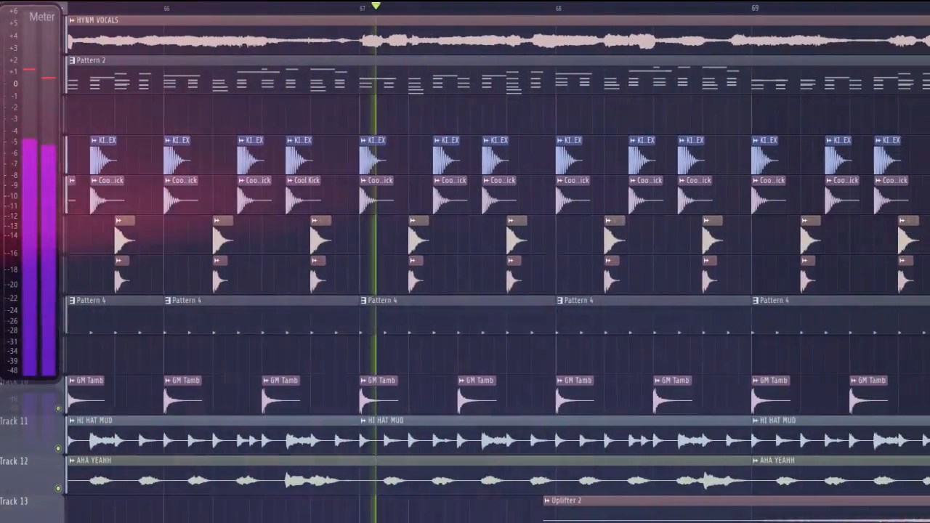
scroll("right", 3)
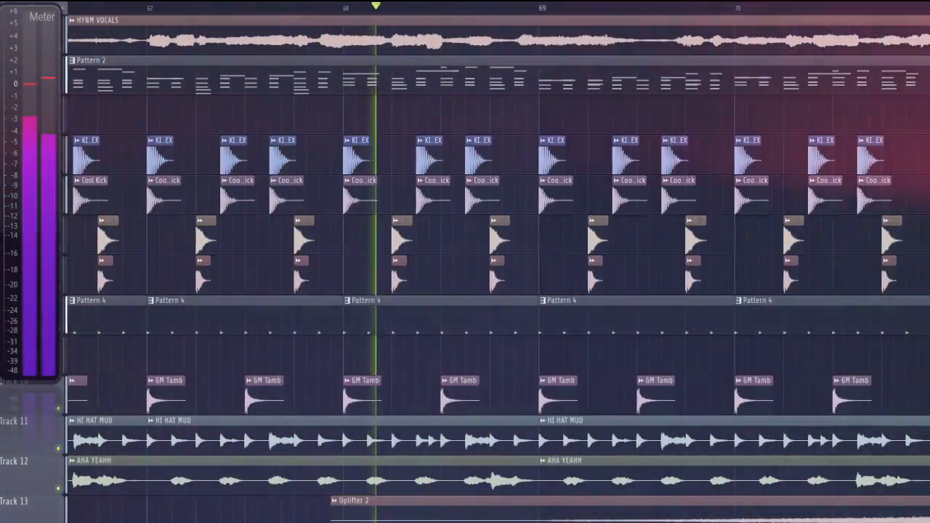
scroll("right", 3)
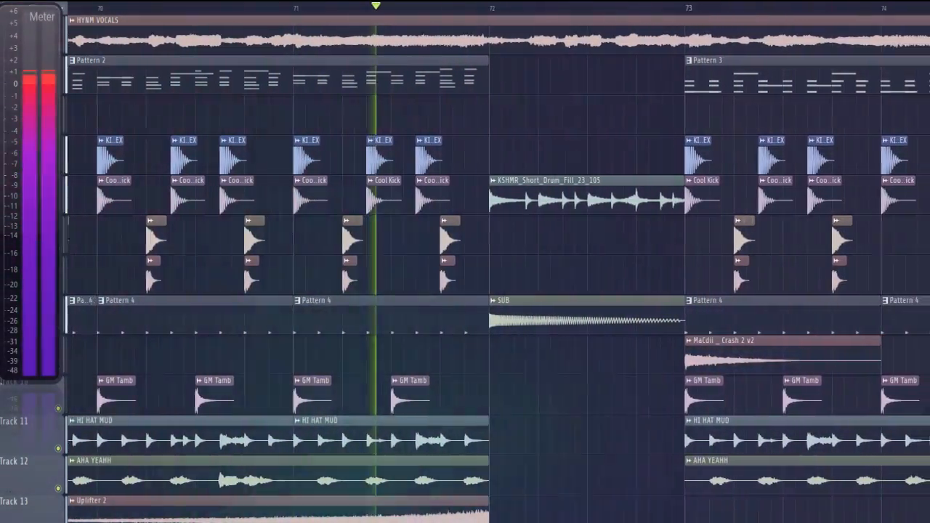
scroll("right", 3)
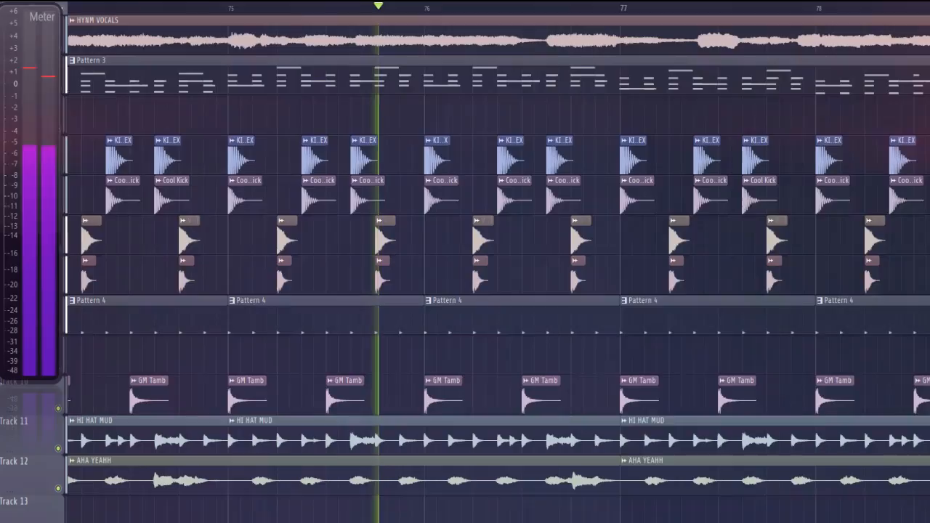
scroll("right", 3)
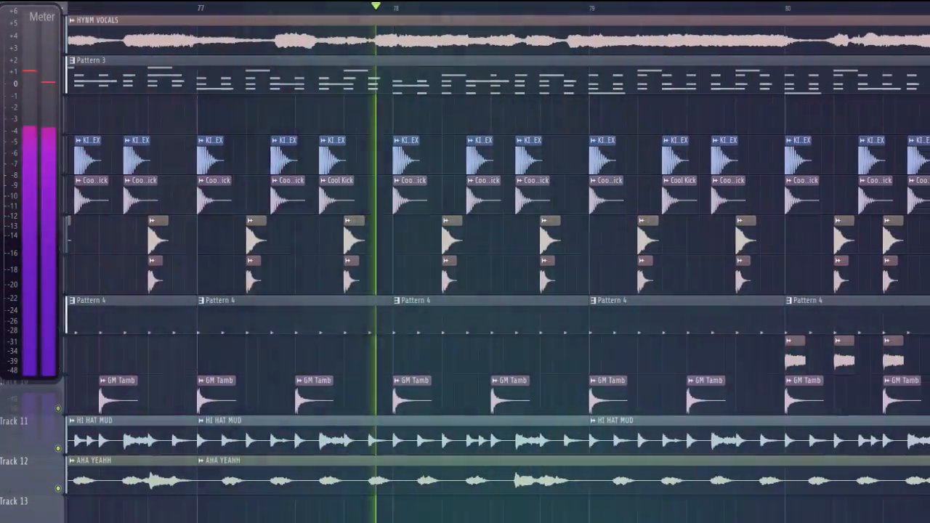
scroll("right", 3)
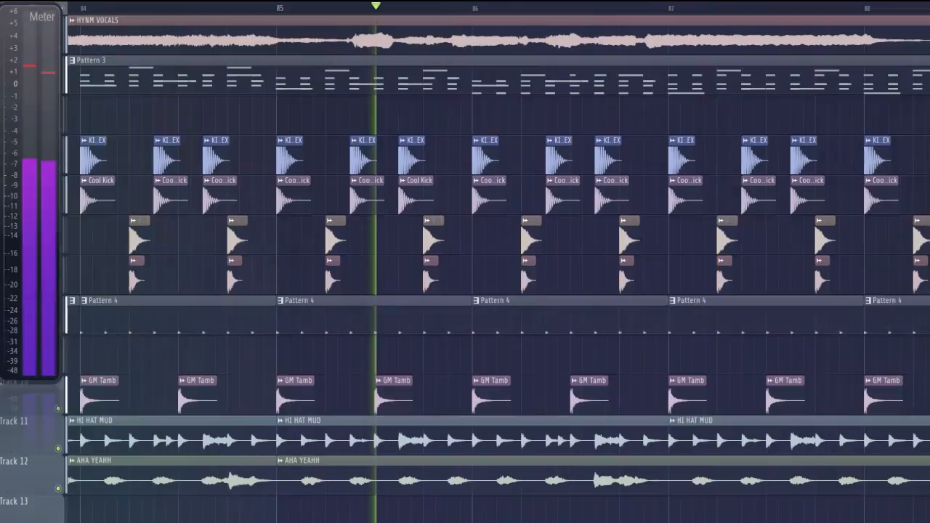
scroll("right", 3)
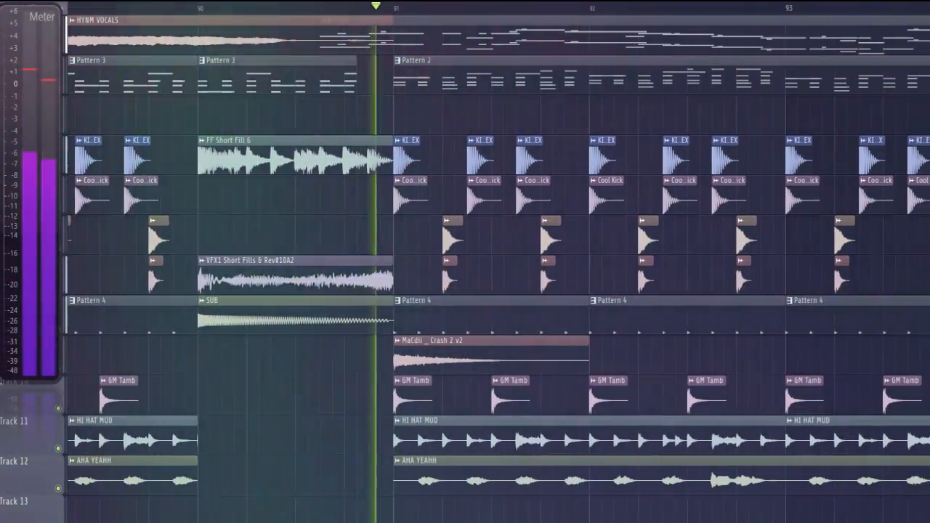
scroll("right", 3)
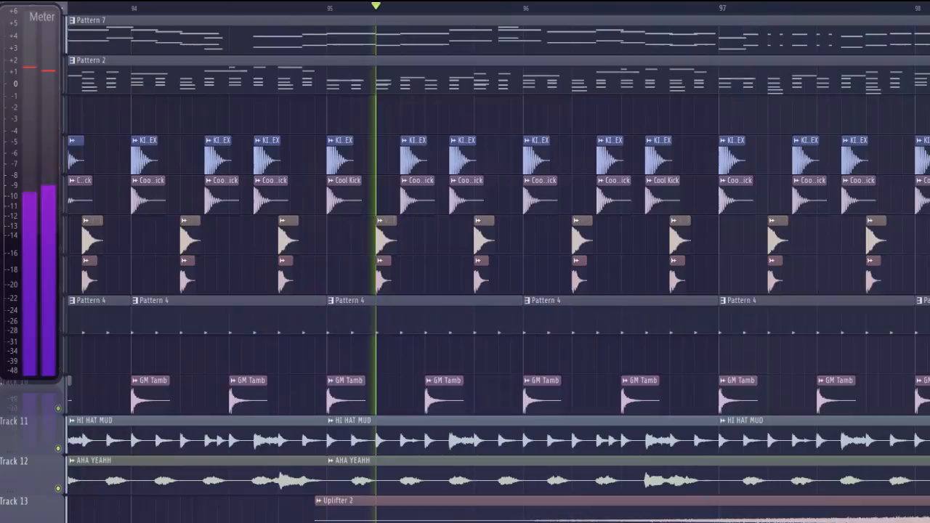
scroll("right", 3)
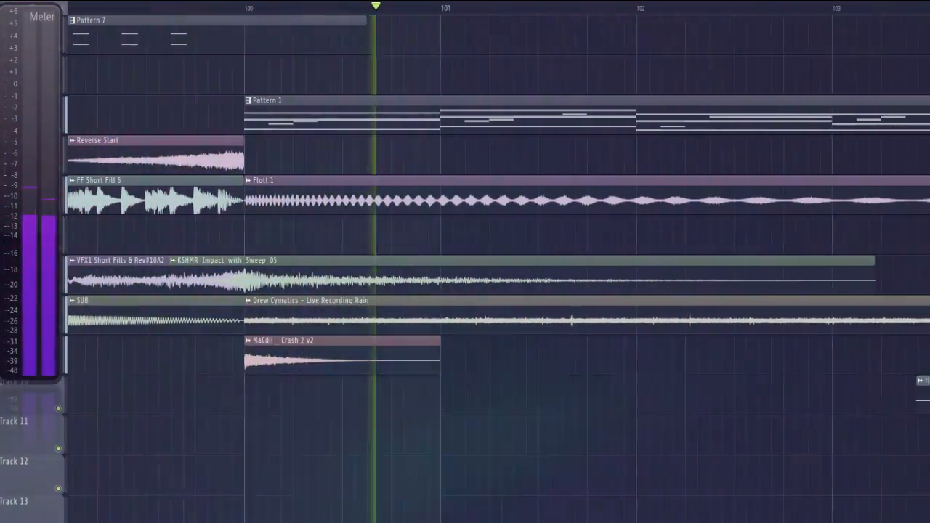
scroll("right", 3)
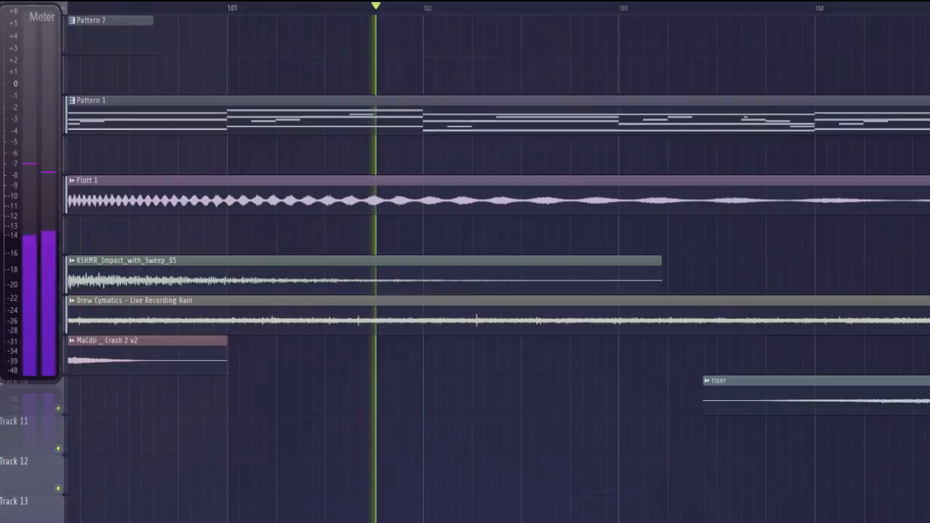
scroll("right", 3)
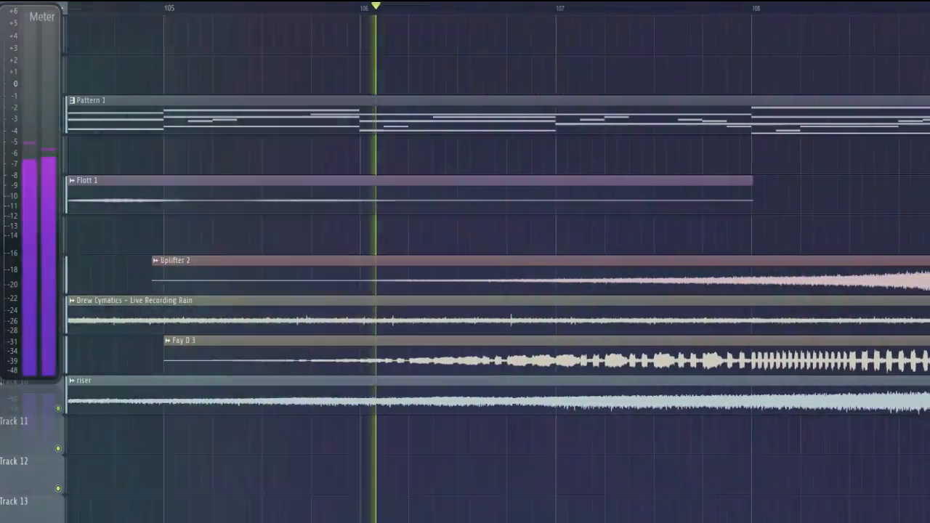
scroll("right", 3)
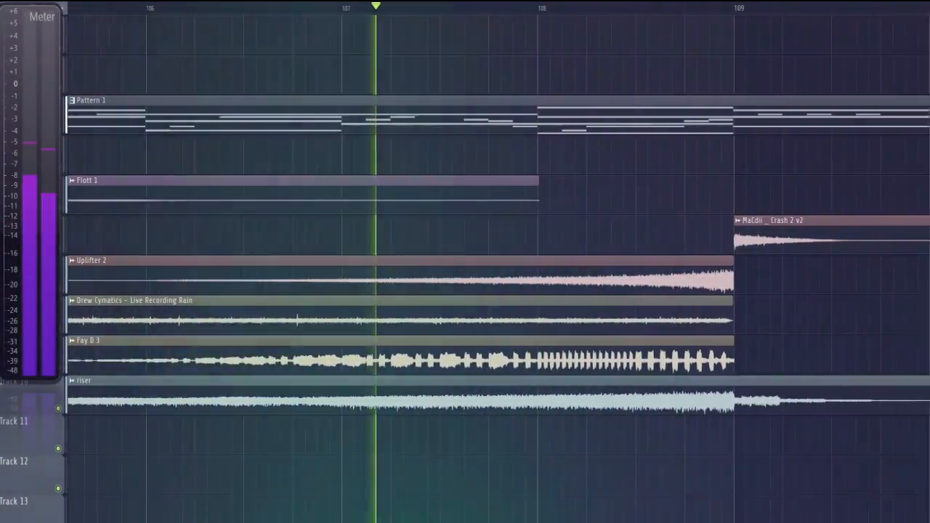